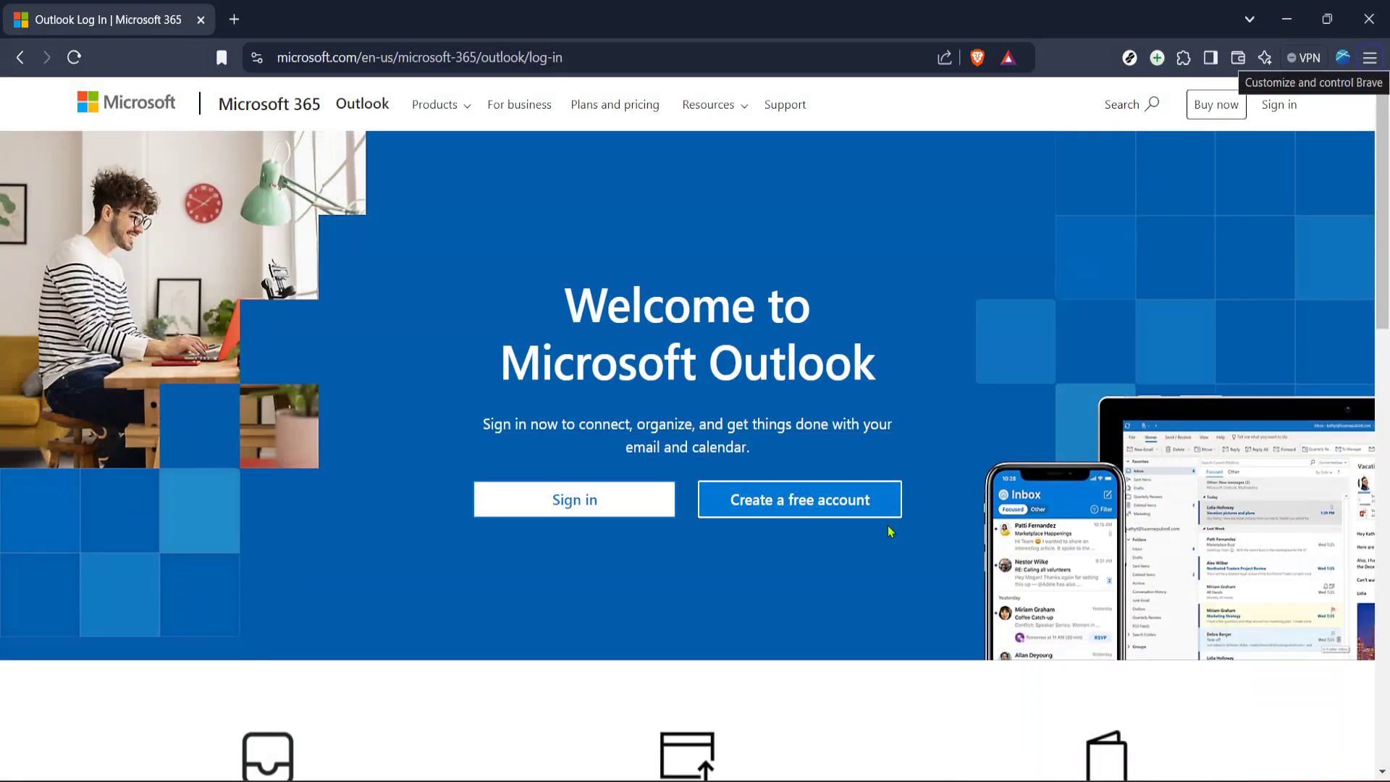
{"action": "mouse_move", "coordinate": [873, 334]}
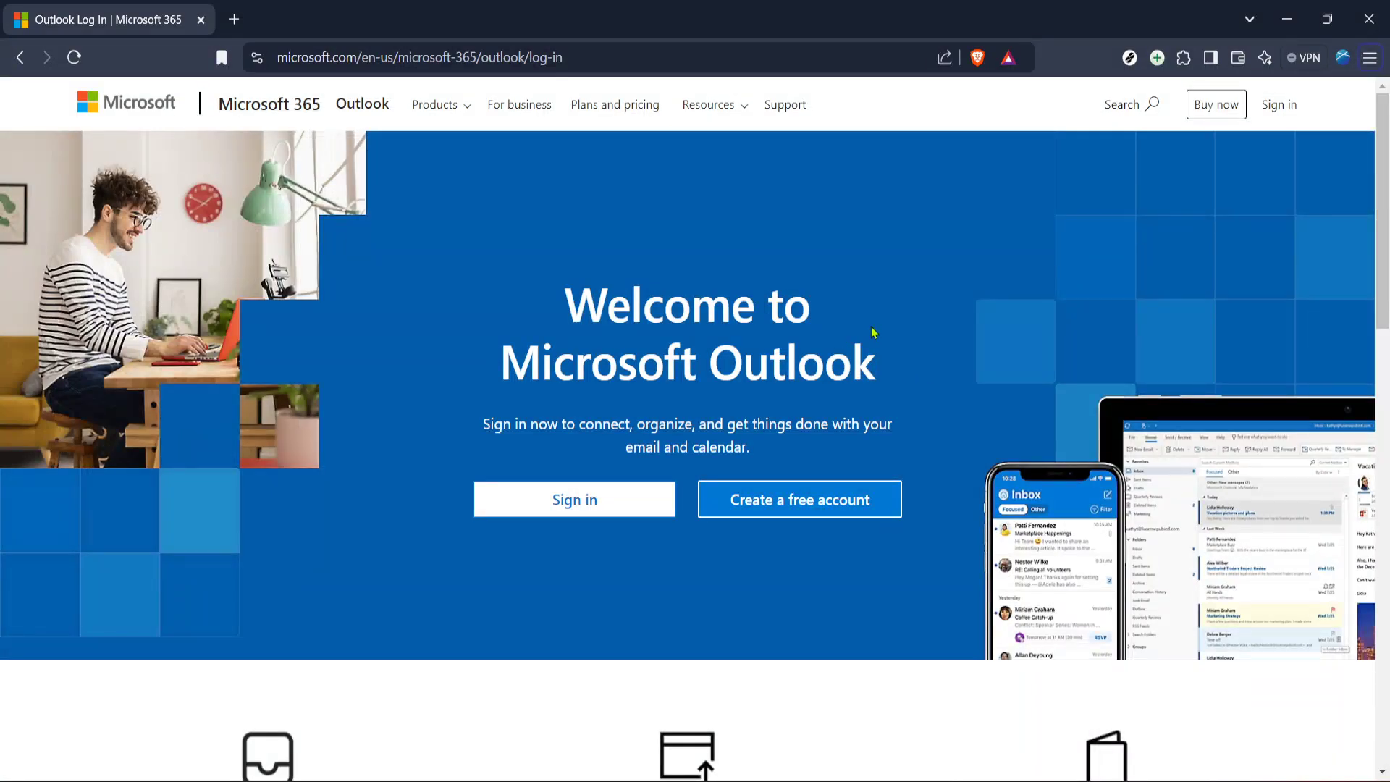
{"action": "mouse_move", "coordinate": [831, 325]}
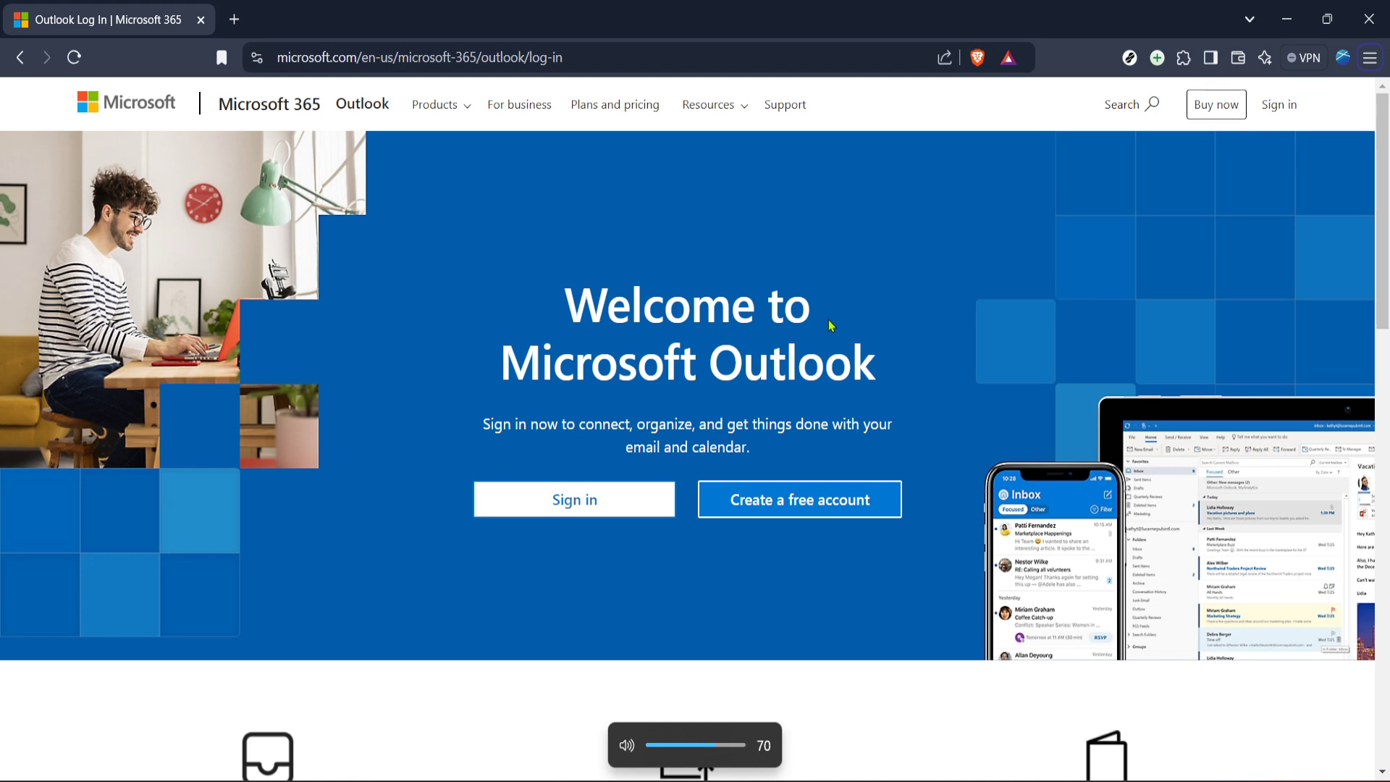
{"action": "mouse_move", "coordinate": [742, 280]}
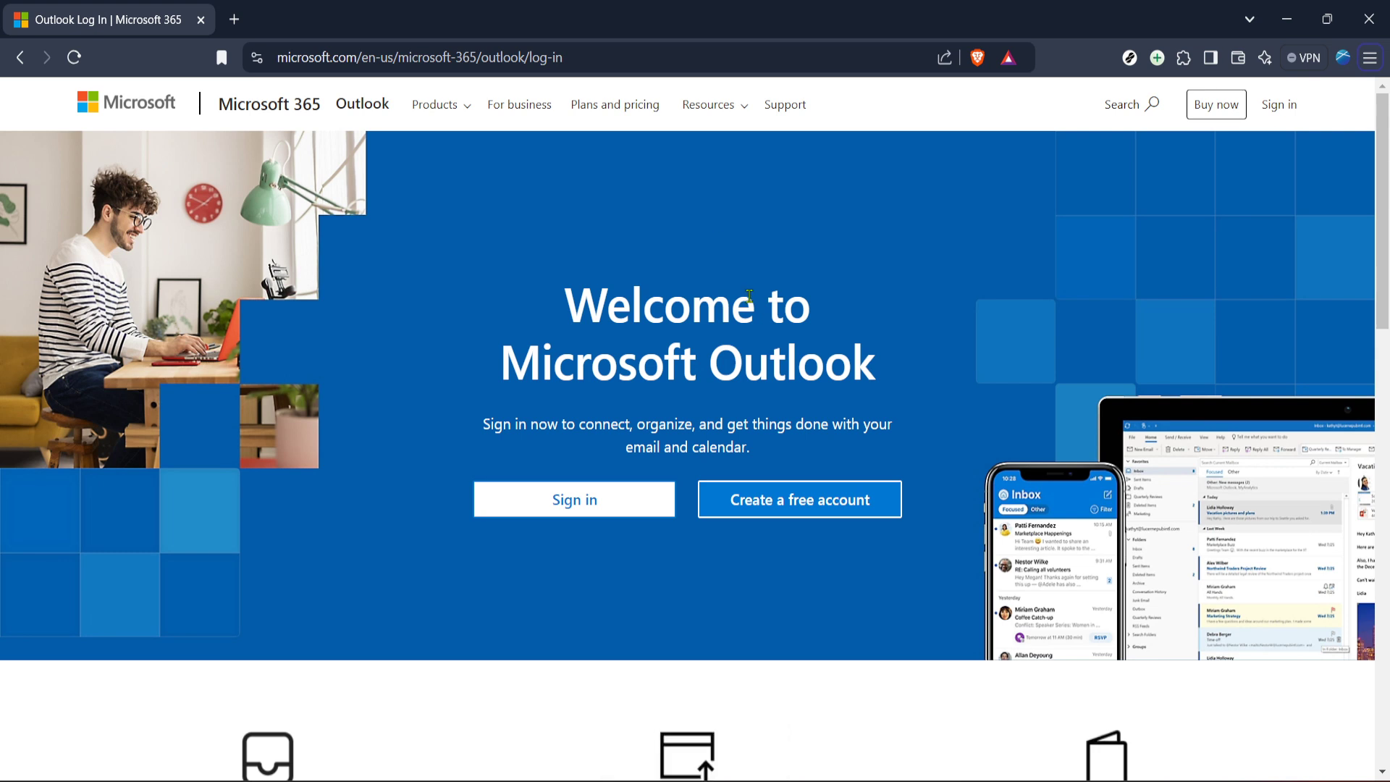
{"action": "mouse_move", "coordinate": [653, 321]}
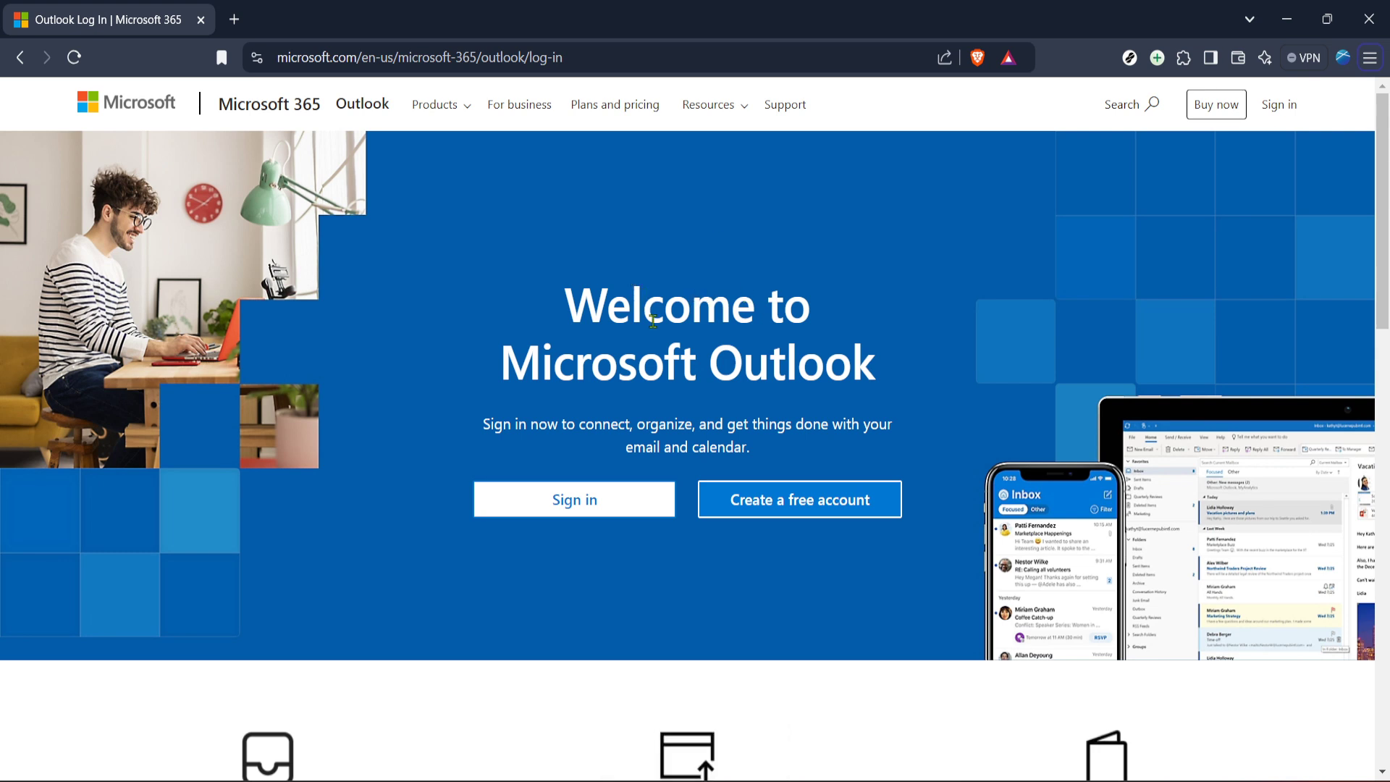
{"action": "mouse_move", "coordinate": [598, 275]}
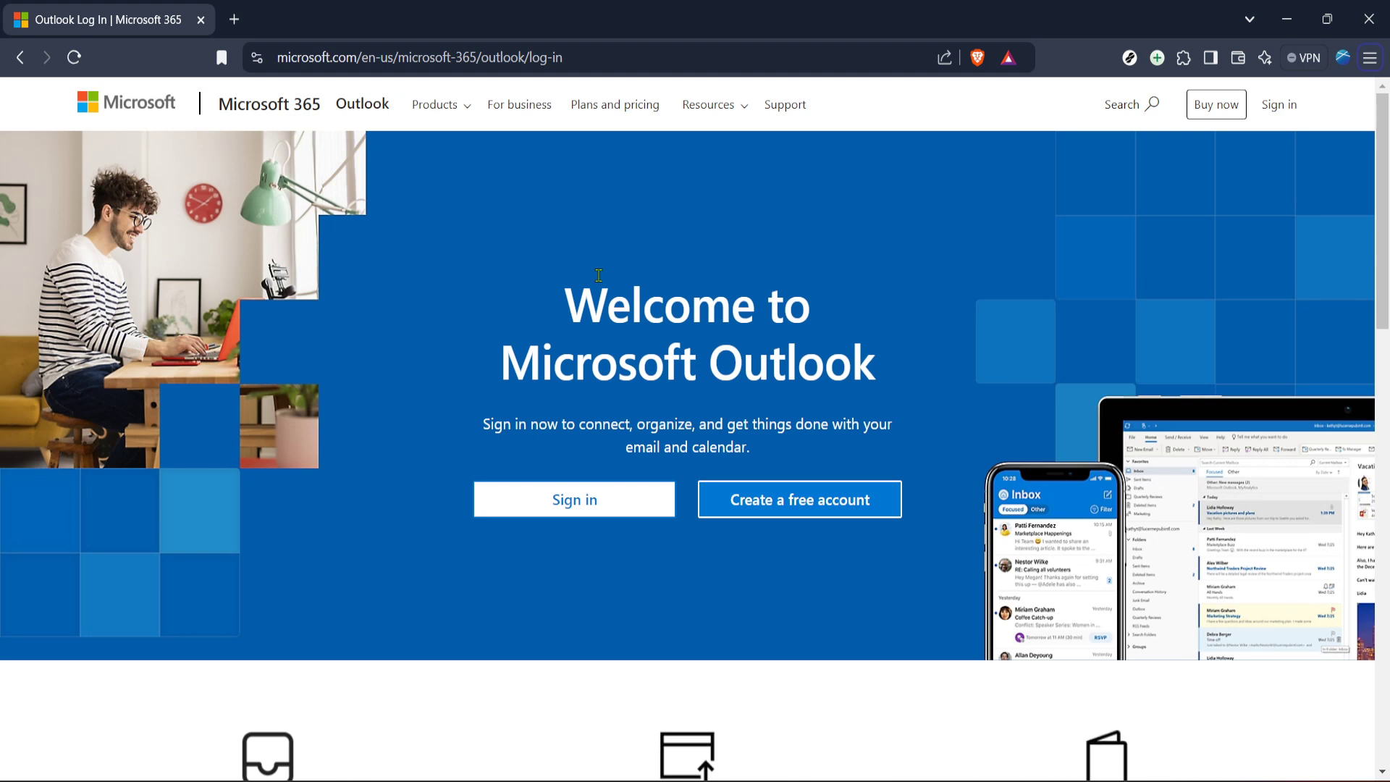
{"action": "mouse_move", "coordinate": [649, 289]}
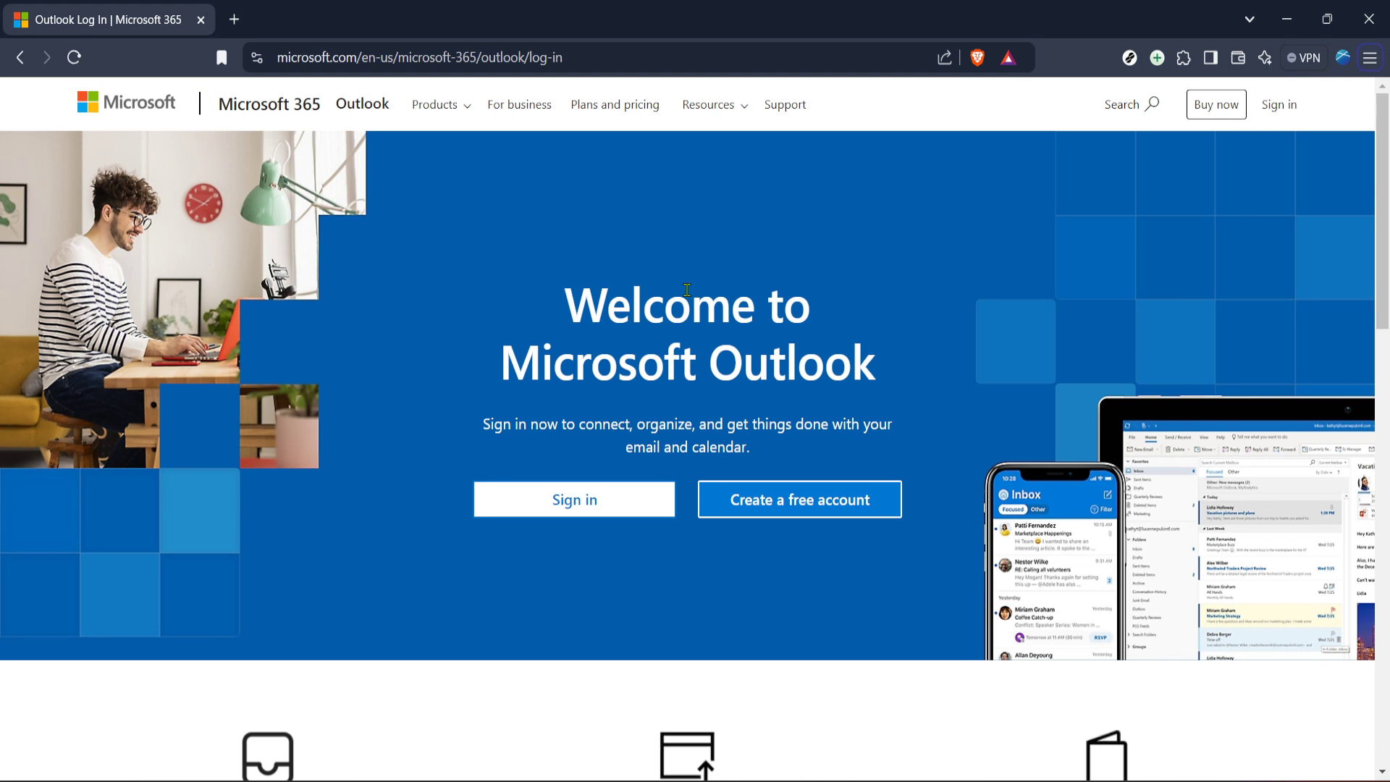
{"action": "mouse_move", "coordinate": [572, 407]}
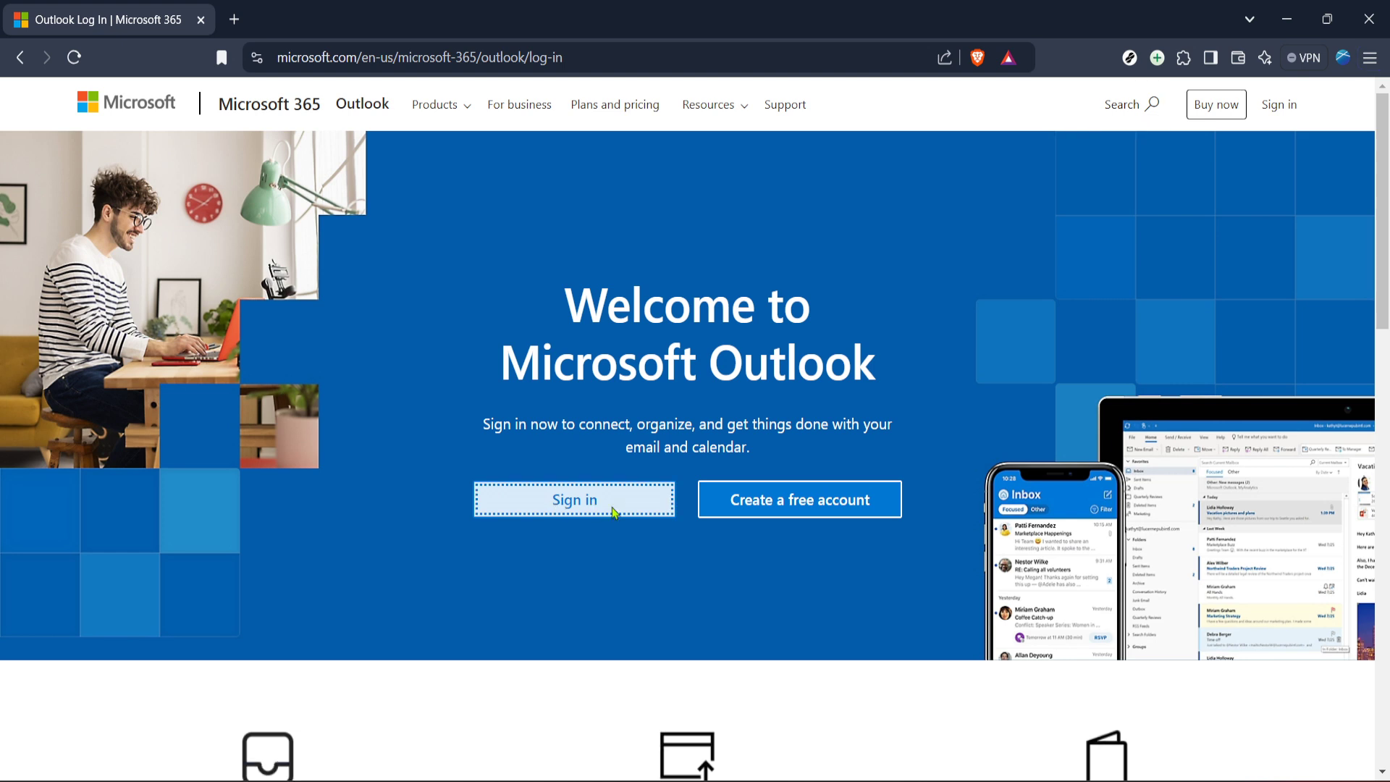
Sign in to the mailbox and open Settings from the gear, landing on Mail Layout
{"action": "left_click", "coordinate": [574, 499]}
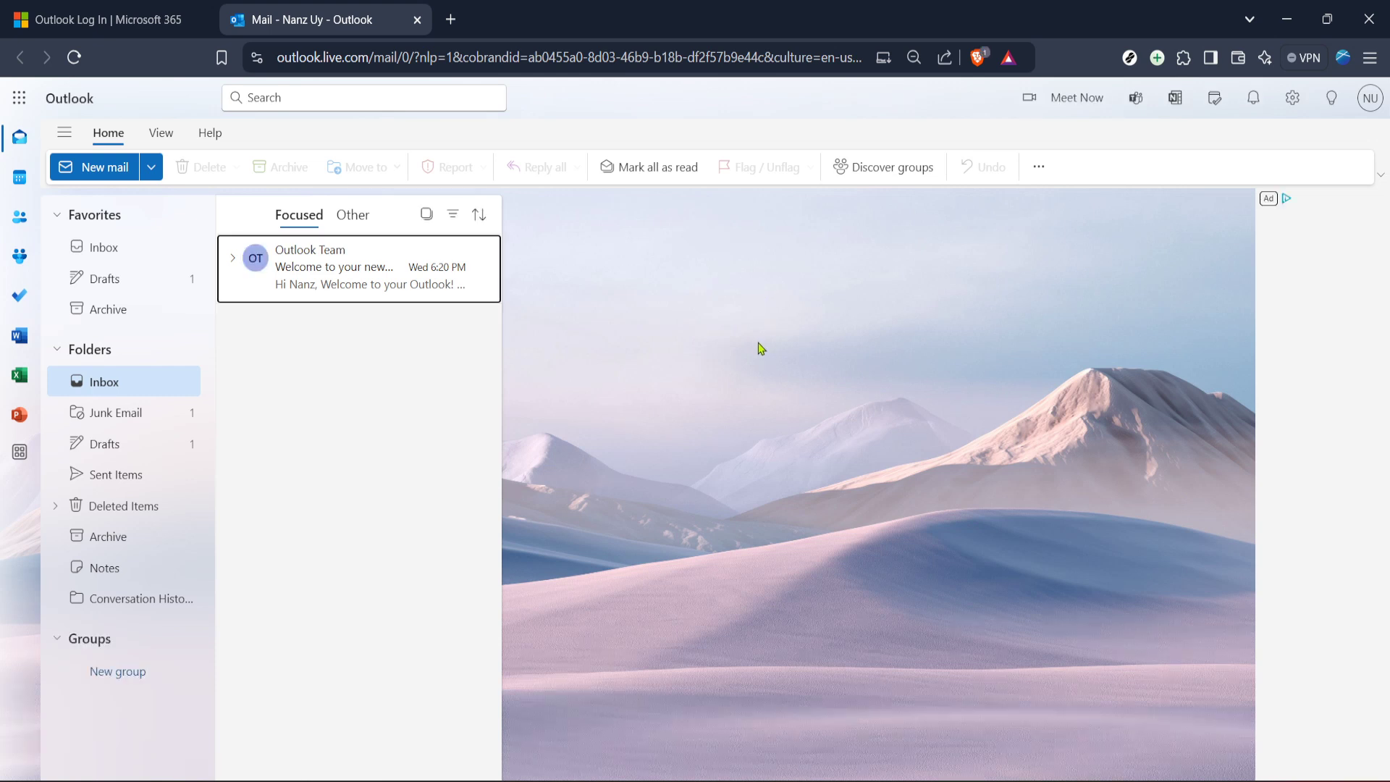
{"action": "mouse_move", "coordinate": [568, 315]}
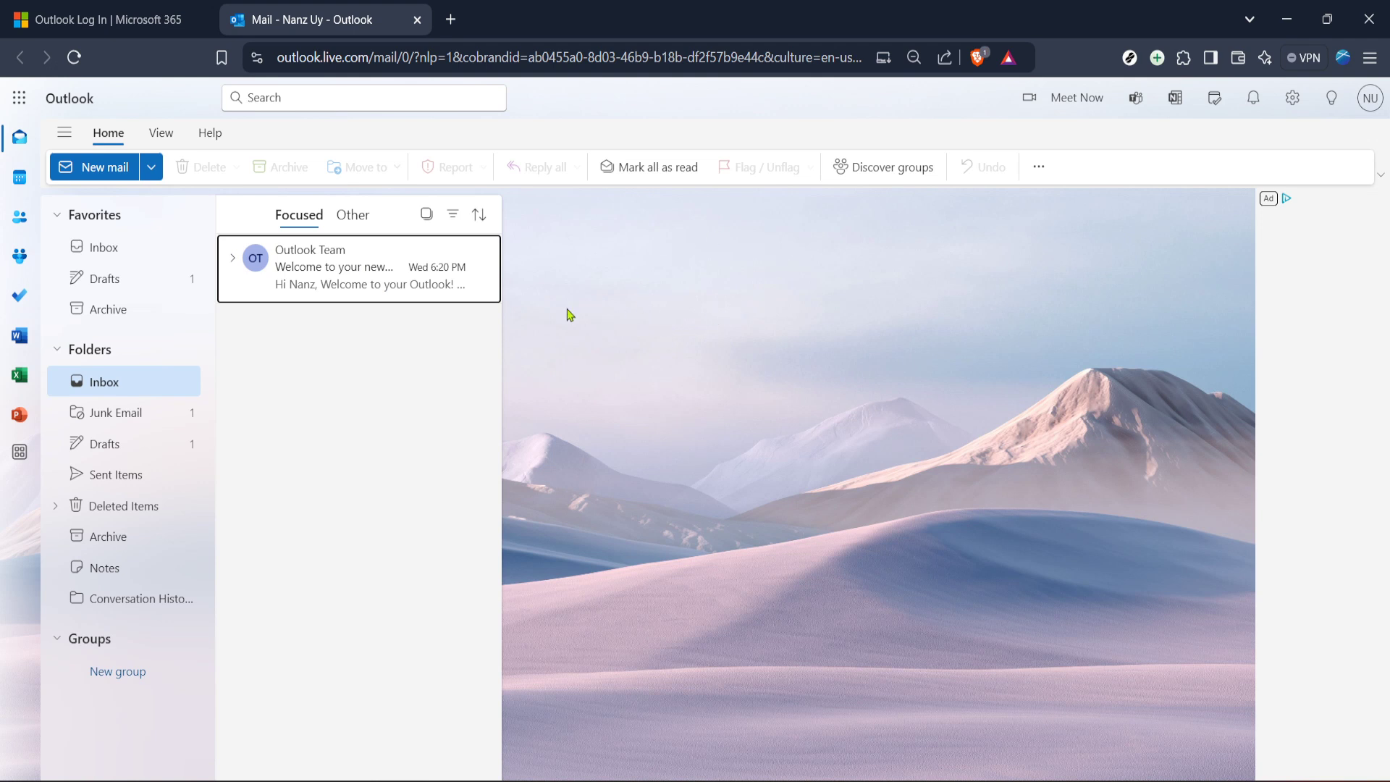
{"action": "mouse_move", "coordinate": [582, 286]}
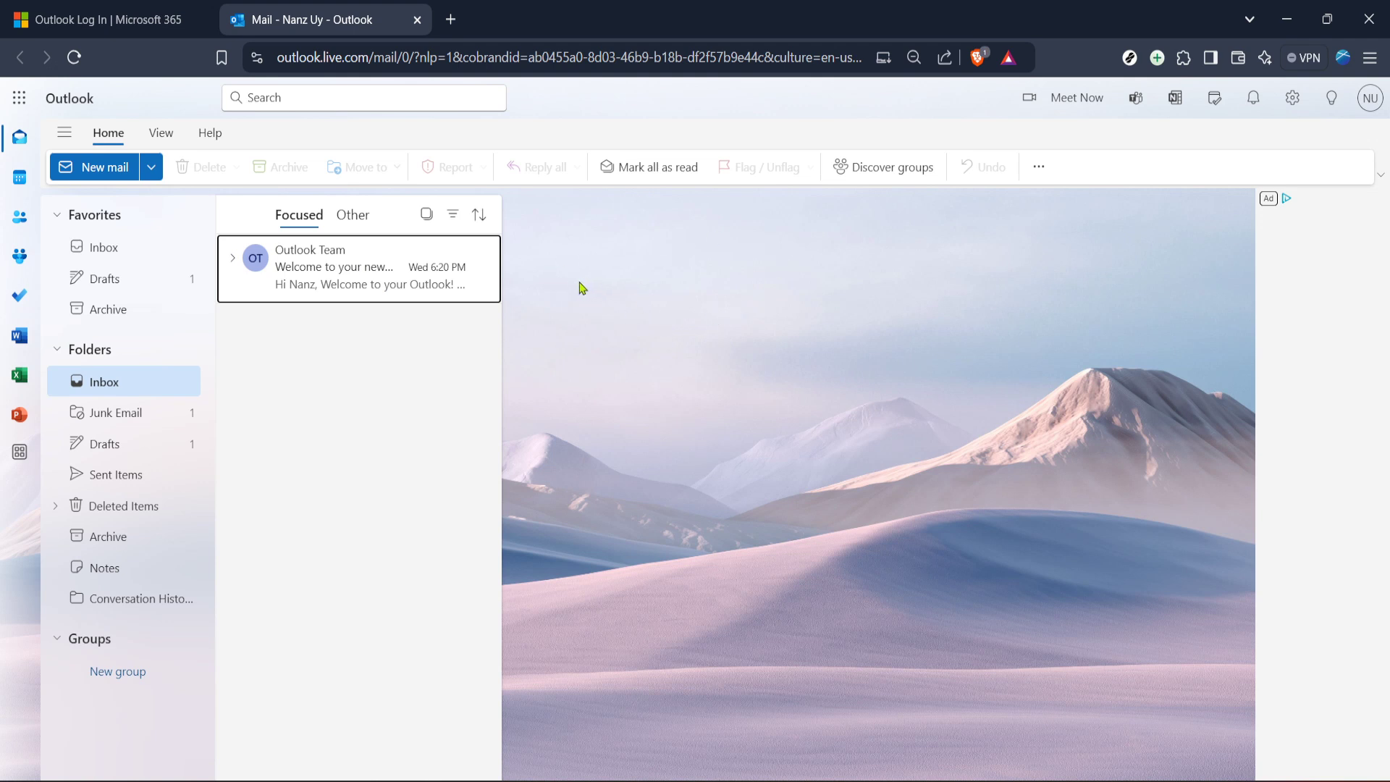
{"action": "mouse_move", "coordinate": [1309, 143]}
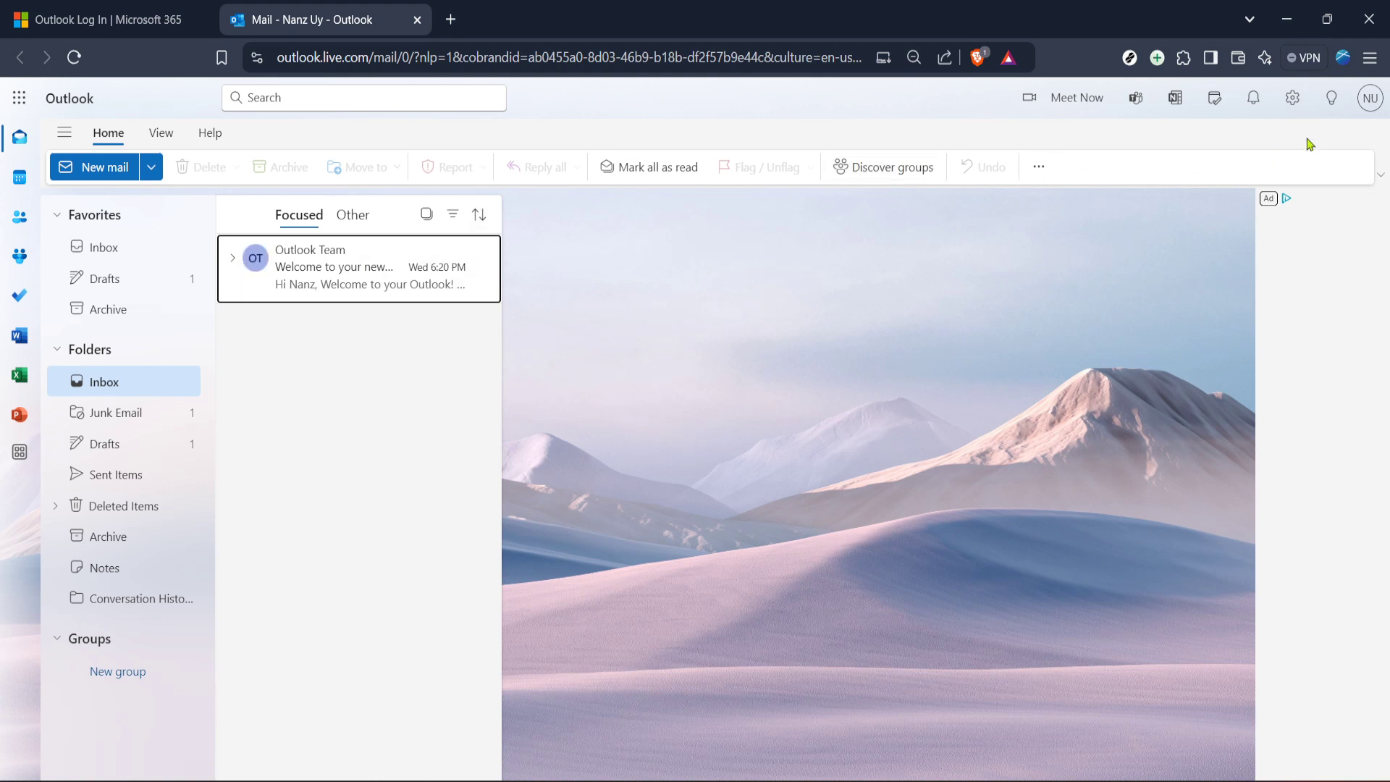
{"action": "left_click", "coordinate": [1293, 97]}
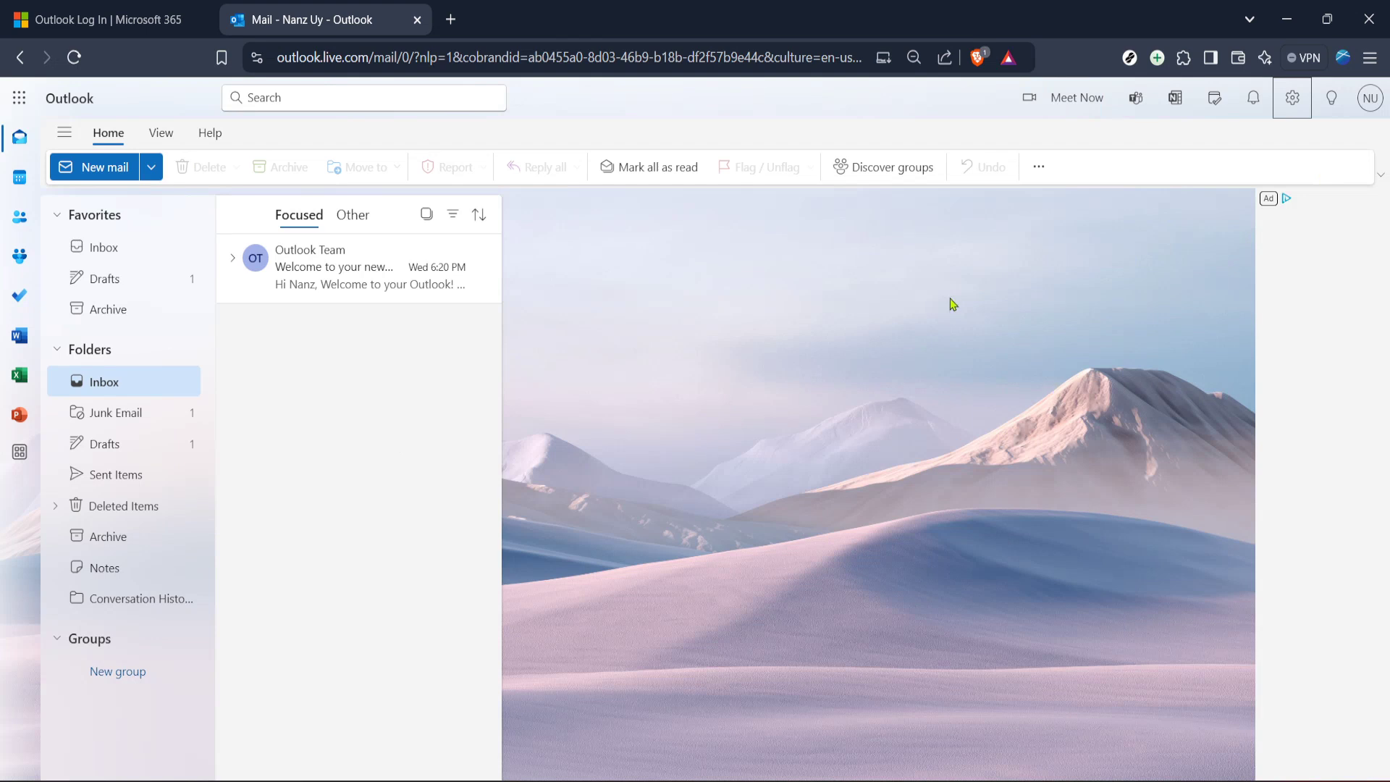
{"action": "mouse_move", "coordinate": [409, 388]}
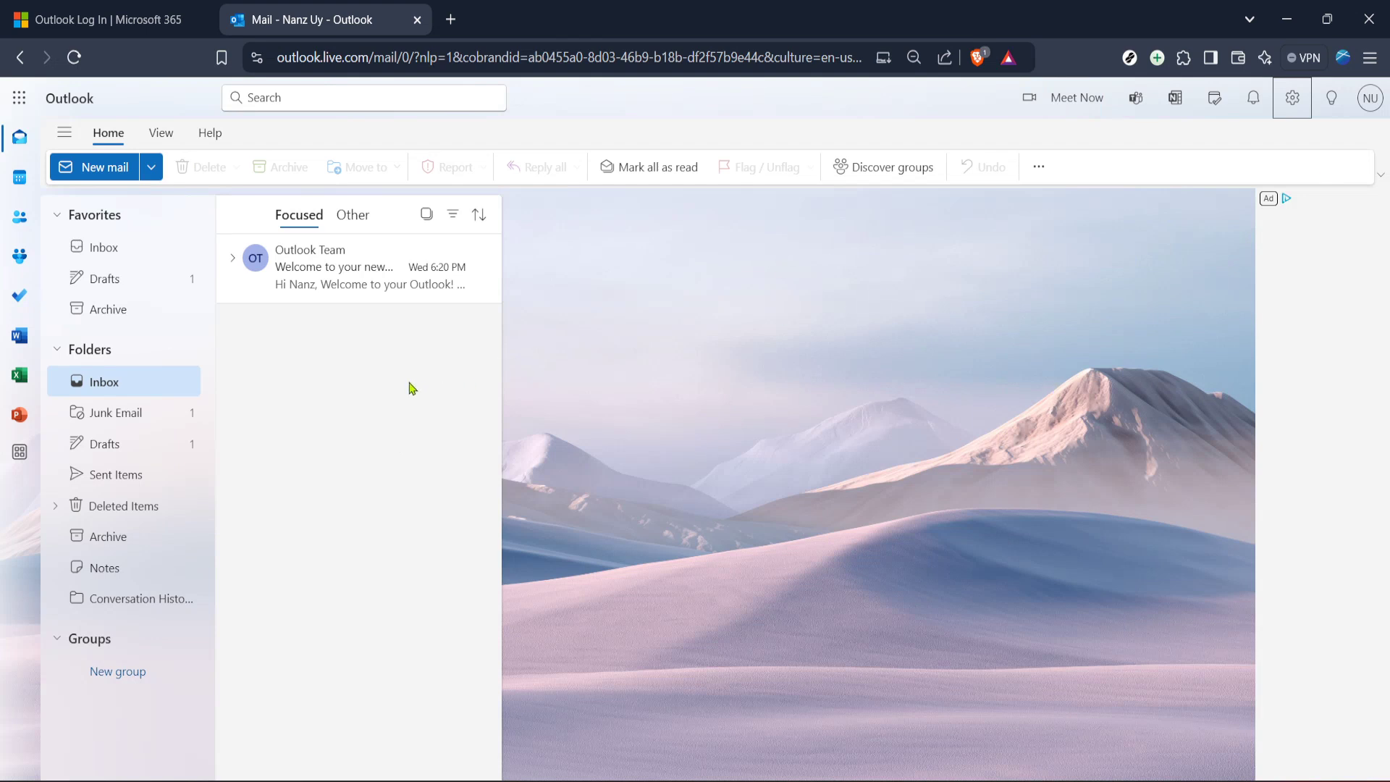
{"action": "mouse_move", "coordinate": [1247, 138]}
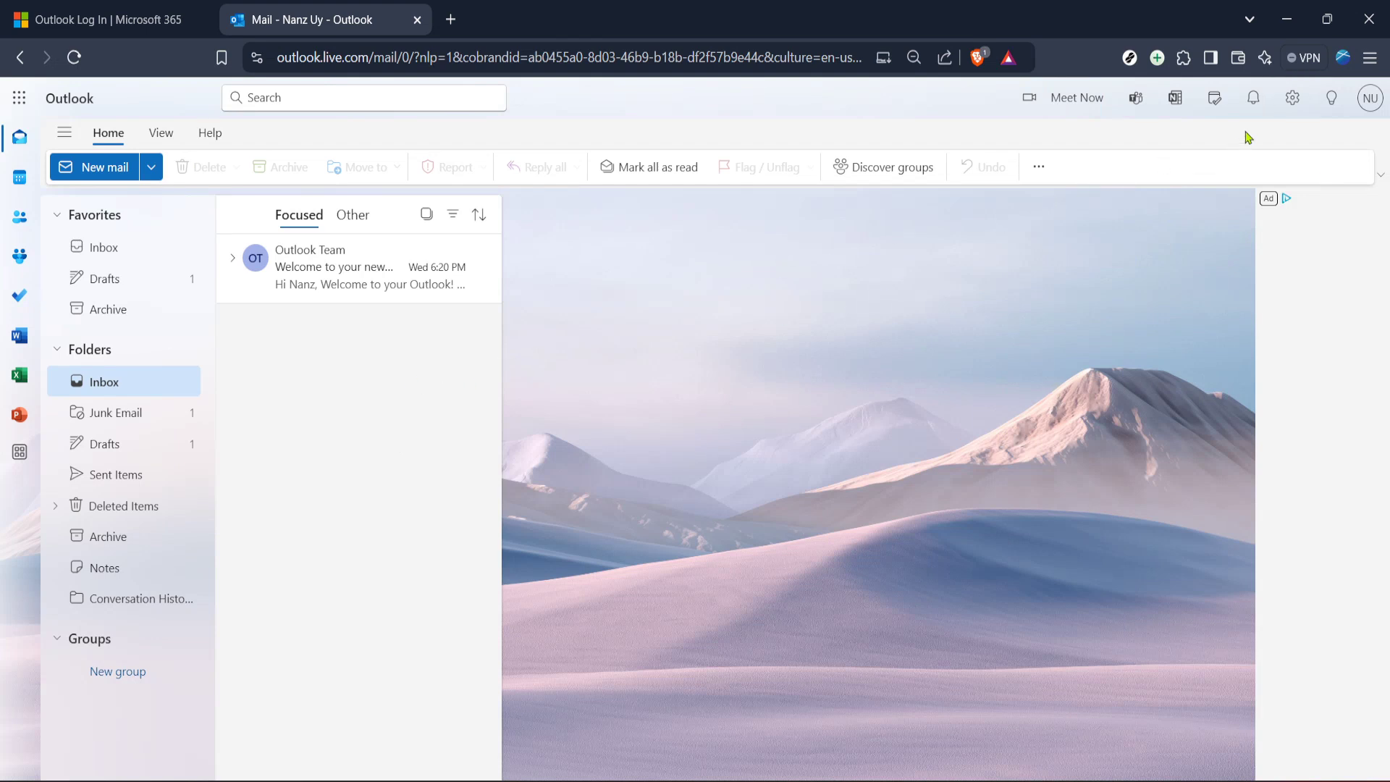
{"action": "left_click", "coordinate": [1292, 97]}
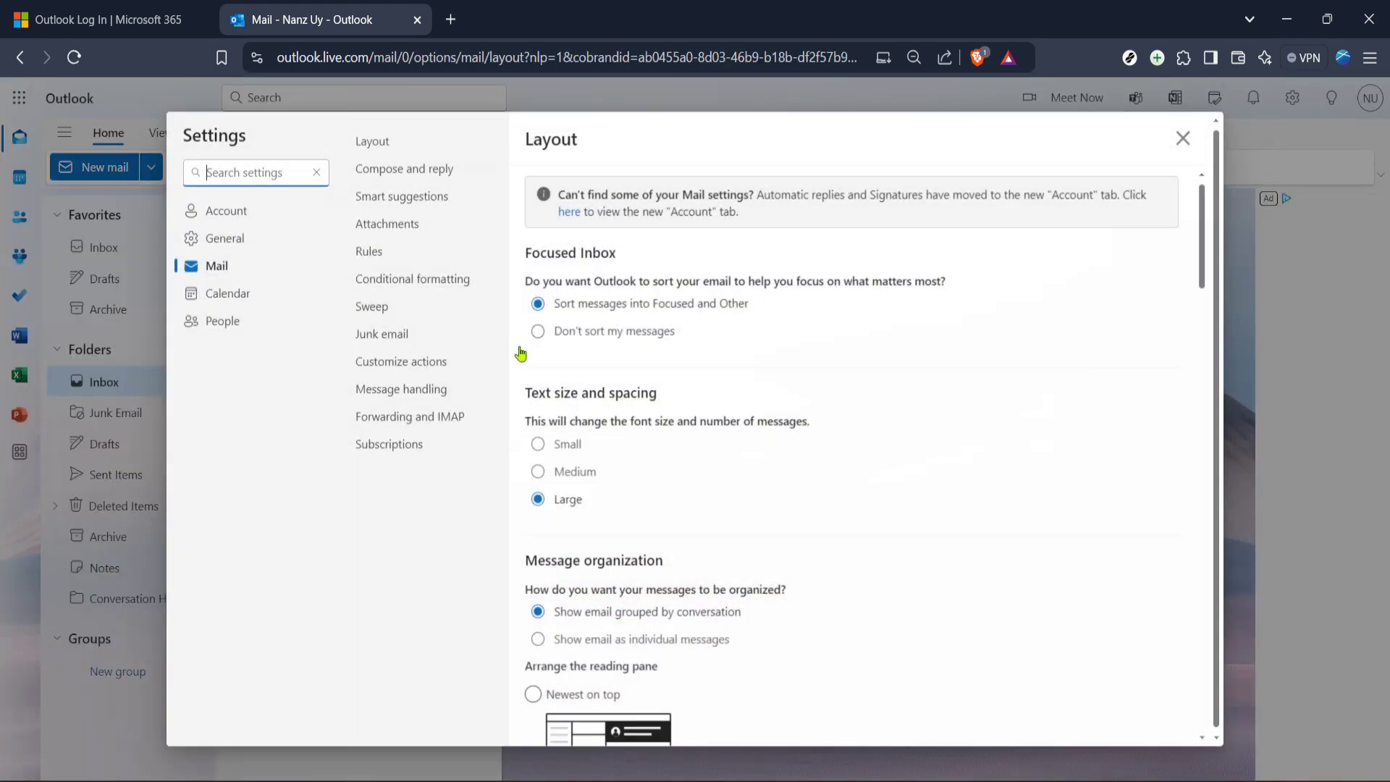
Close the Settings window to return to the Focused inbox
{"action": "left_click", "coordinate": [1183, 139]}
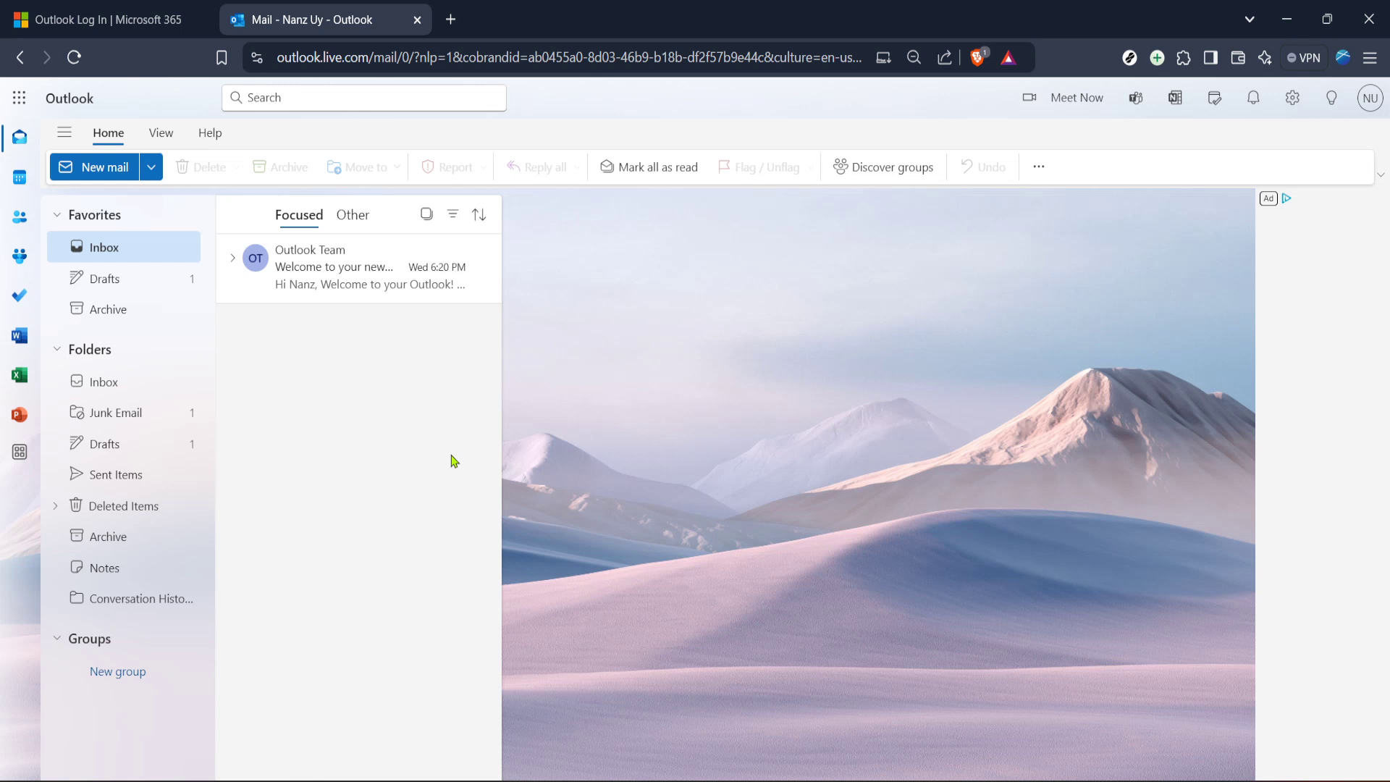
{"action": "mouse_move", "coordinate": [440, 401]}
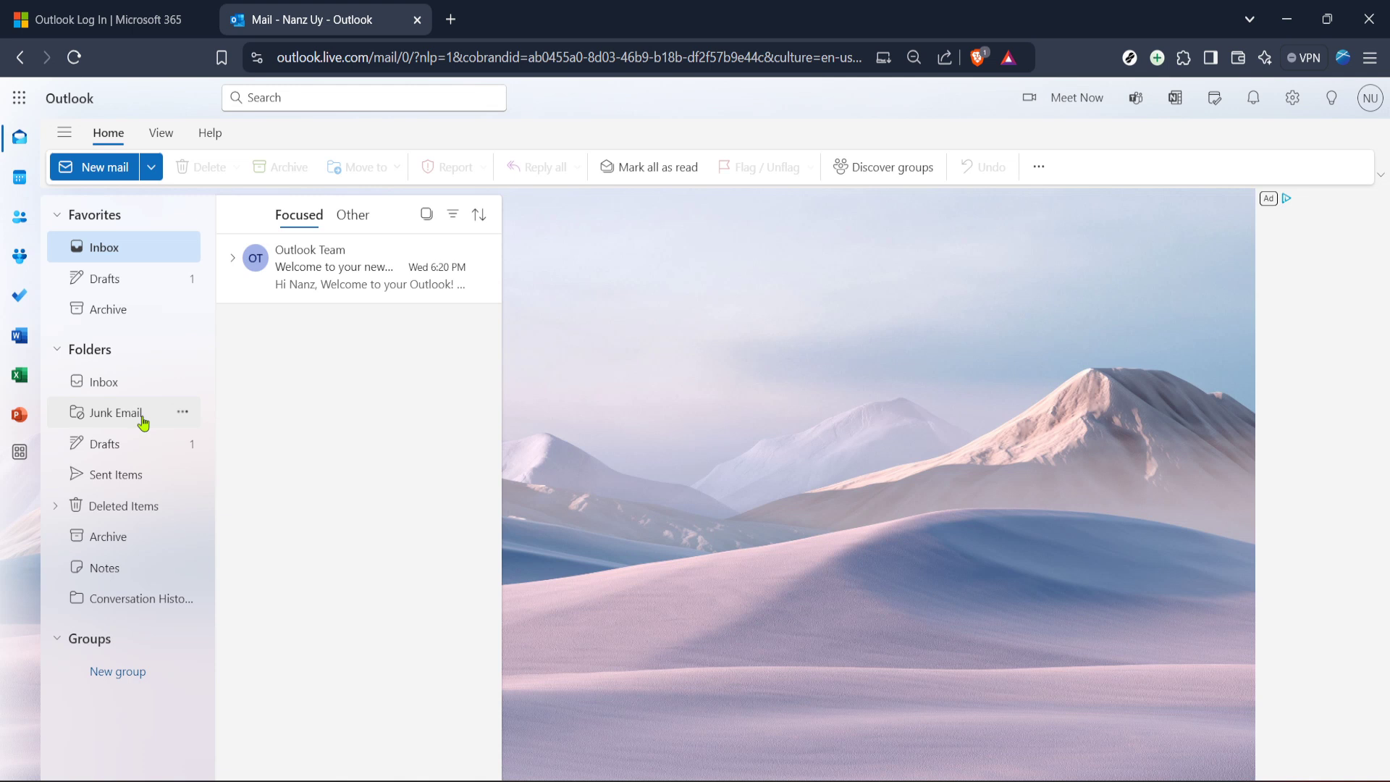
{"action": "mouse_move", "coordinate": [135, 429]}
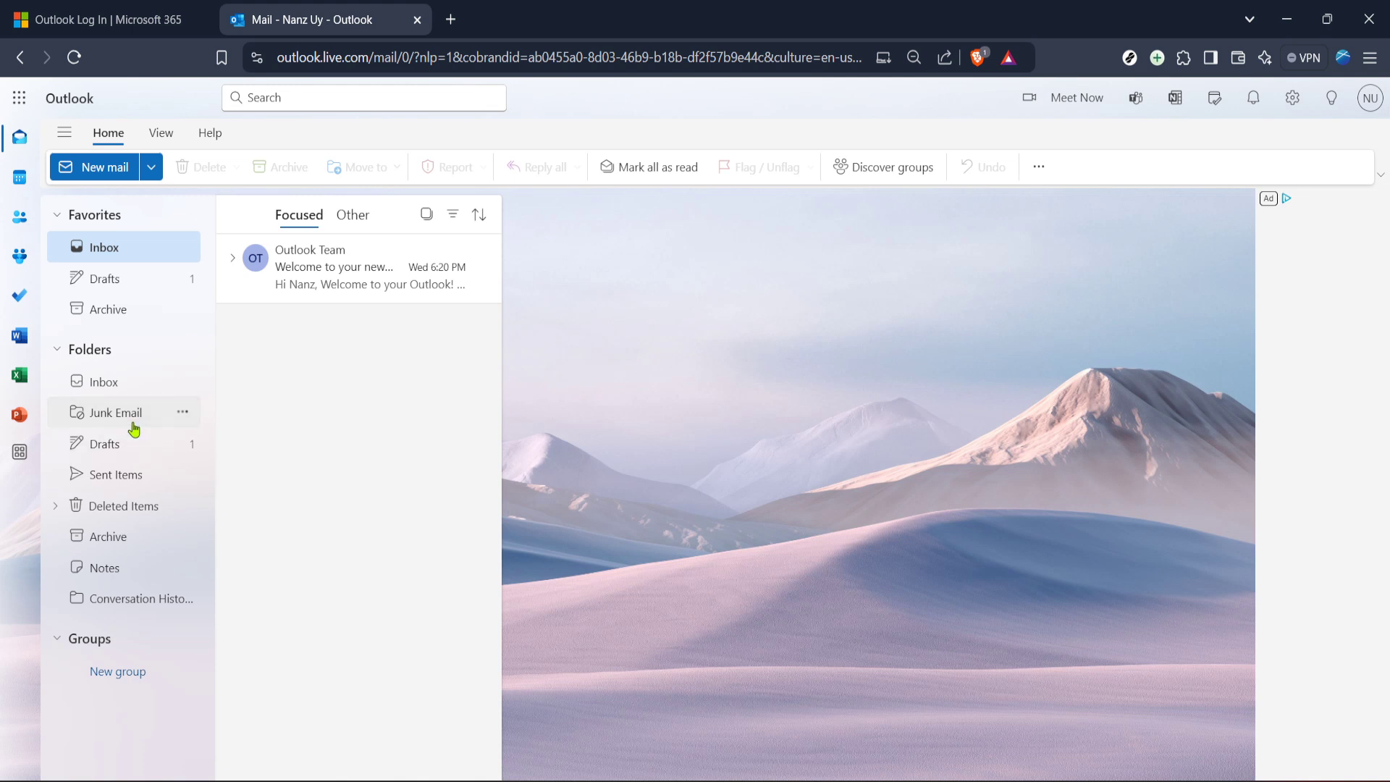
Go to the Junk Email folder, then reach Mail > Junk email settings with the Safe senders list
{"action": "left_click", "coordinate": [116, 413]}
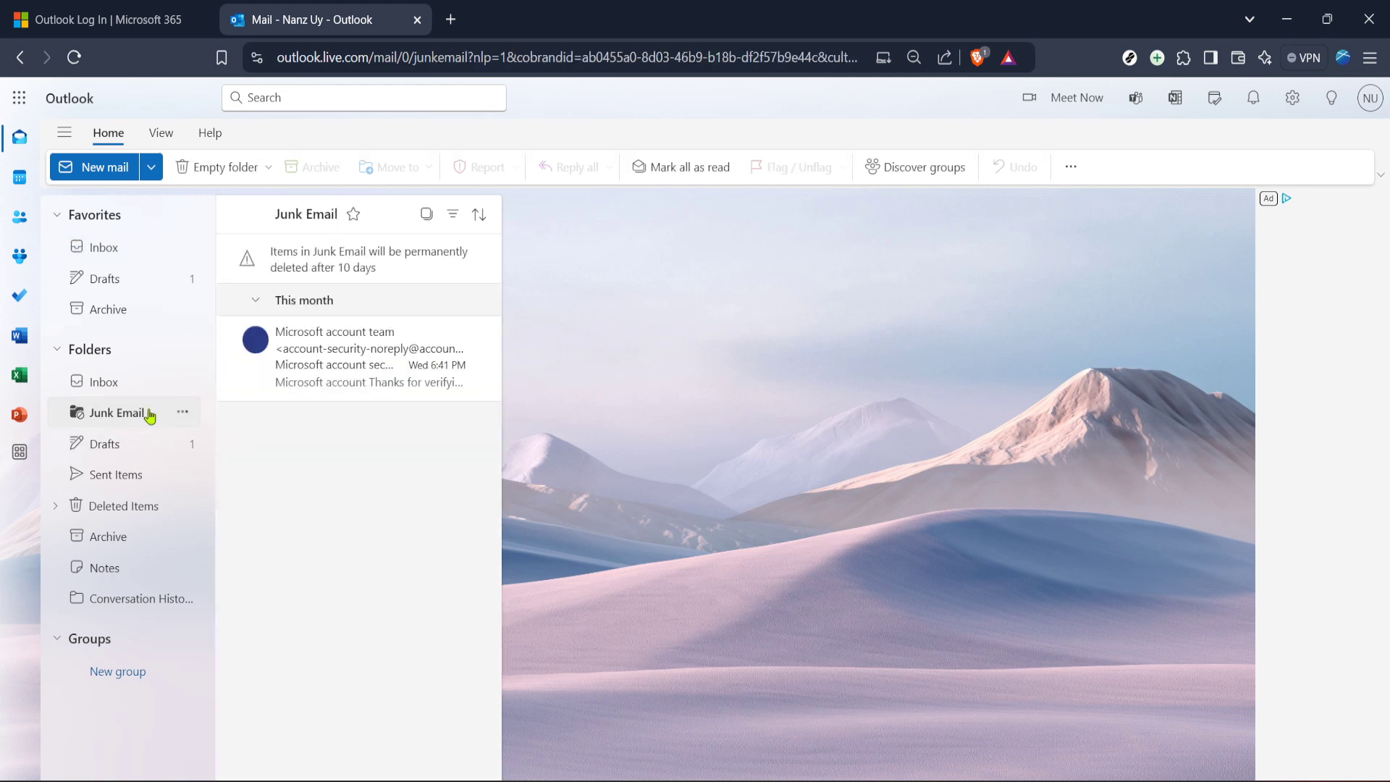
{"action": "left_click", "coordinate": [116, 413]}
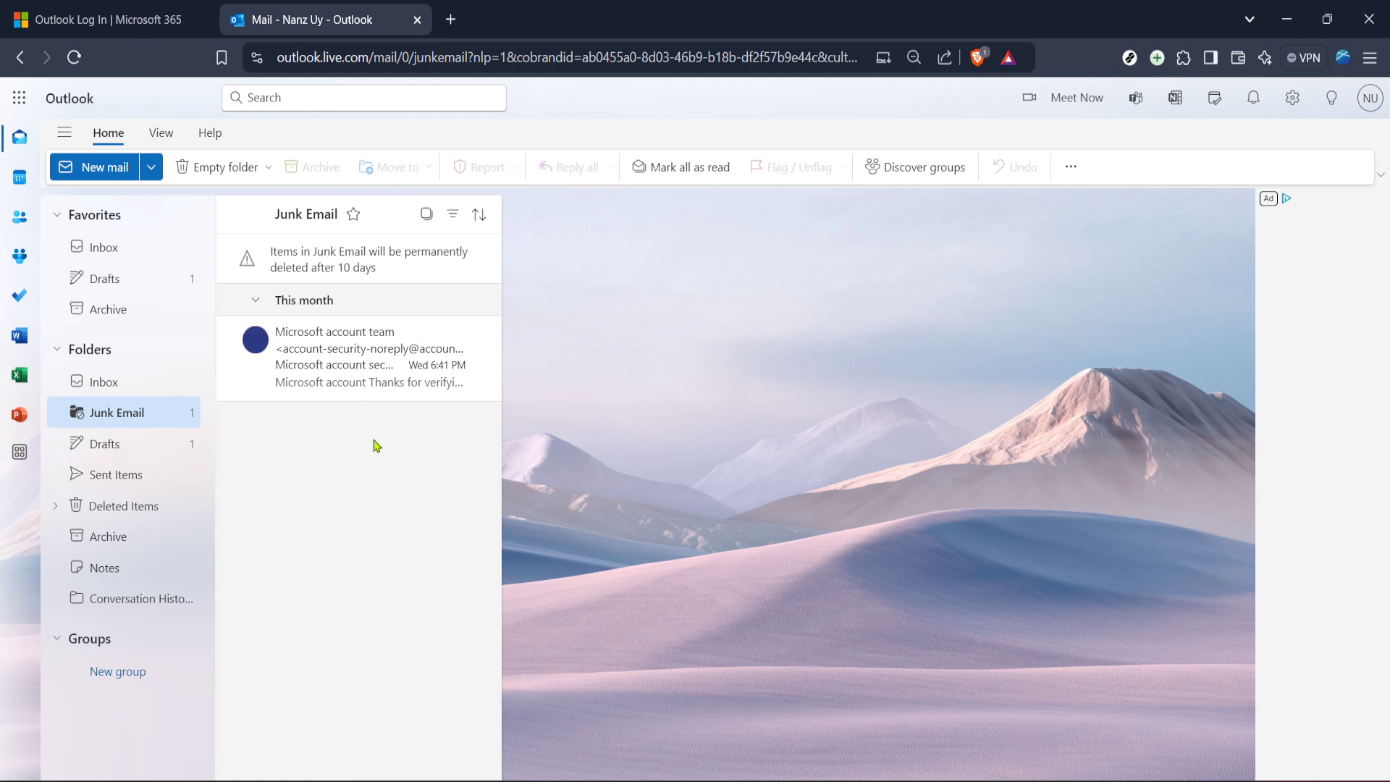
{"action": "mouse_move", "coordinate": [410, 452]}
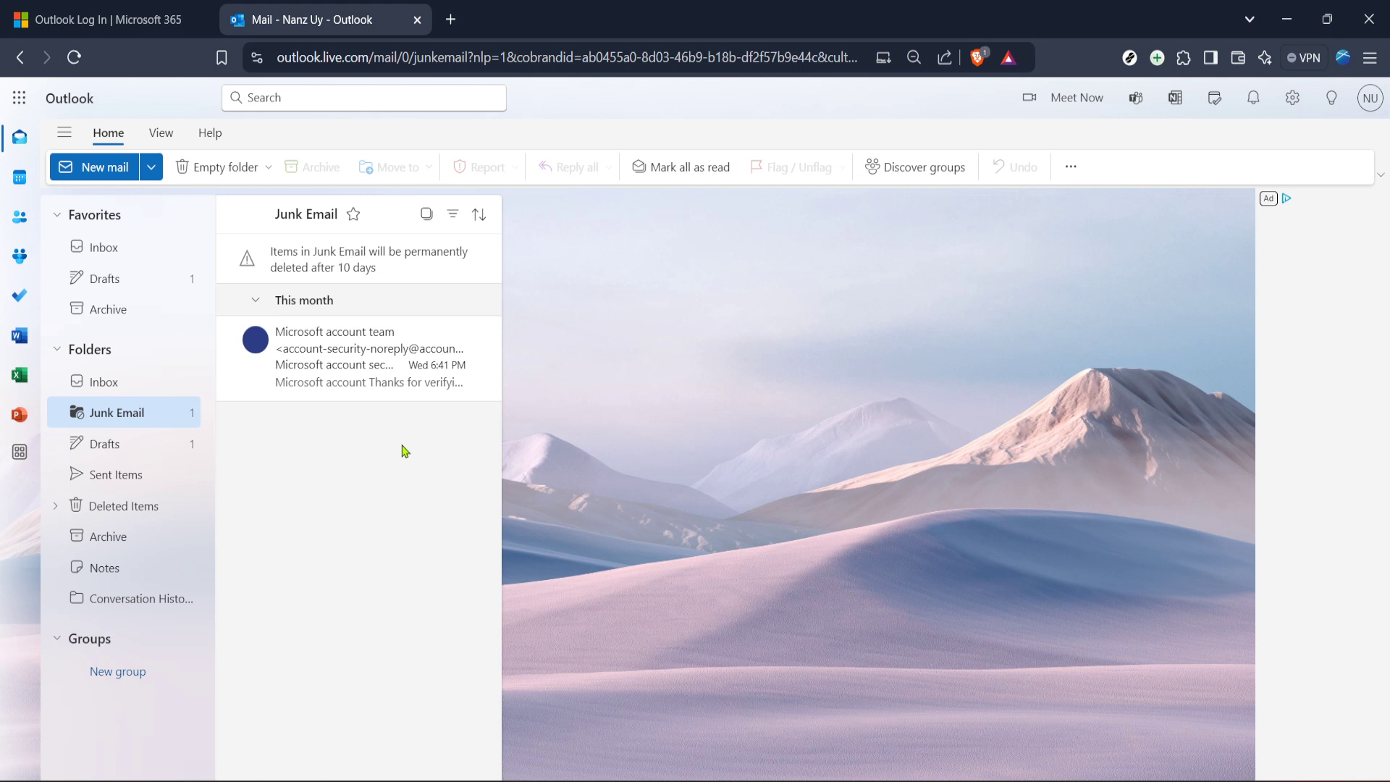
{"action": "mouse_move", "coordinate": [400, 433]}
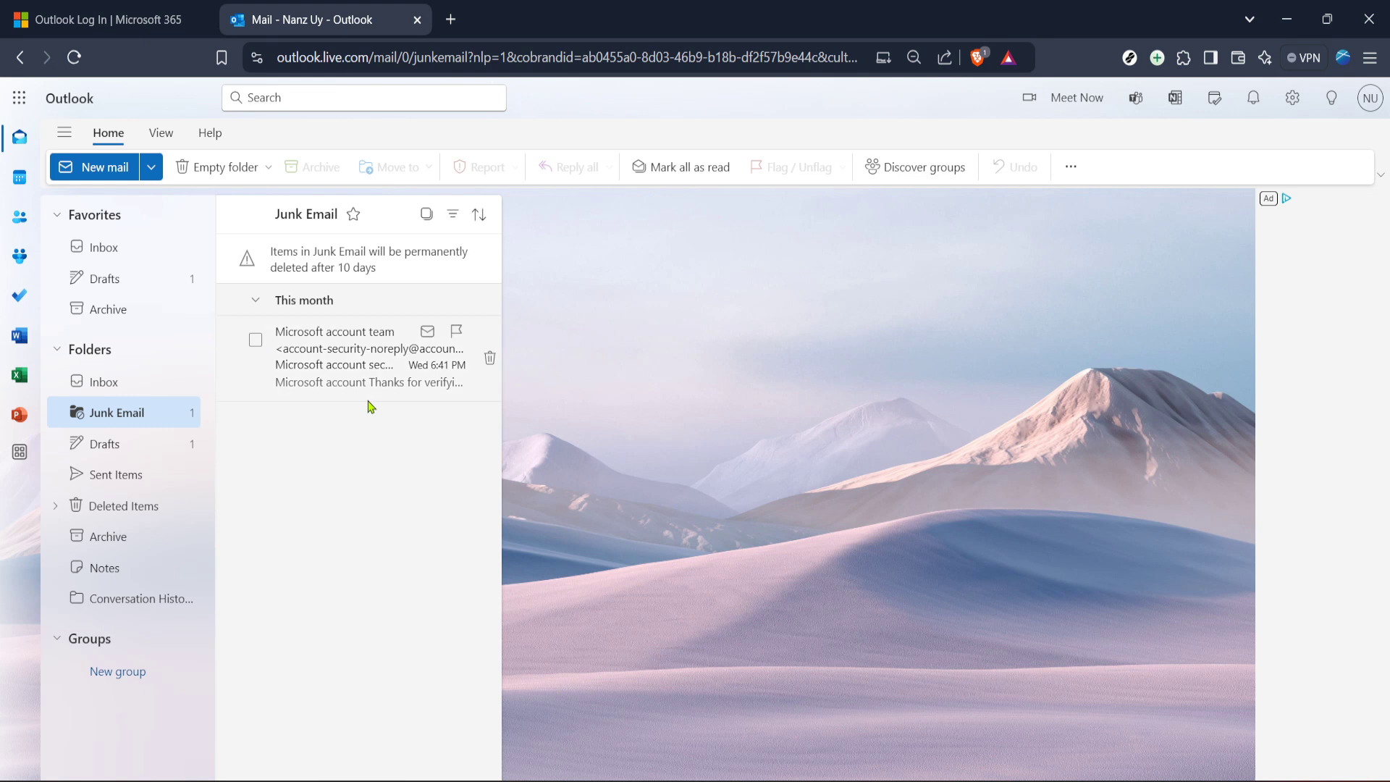
{"action": "mouse_move", "coordinate": [366, 397]}
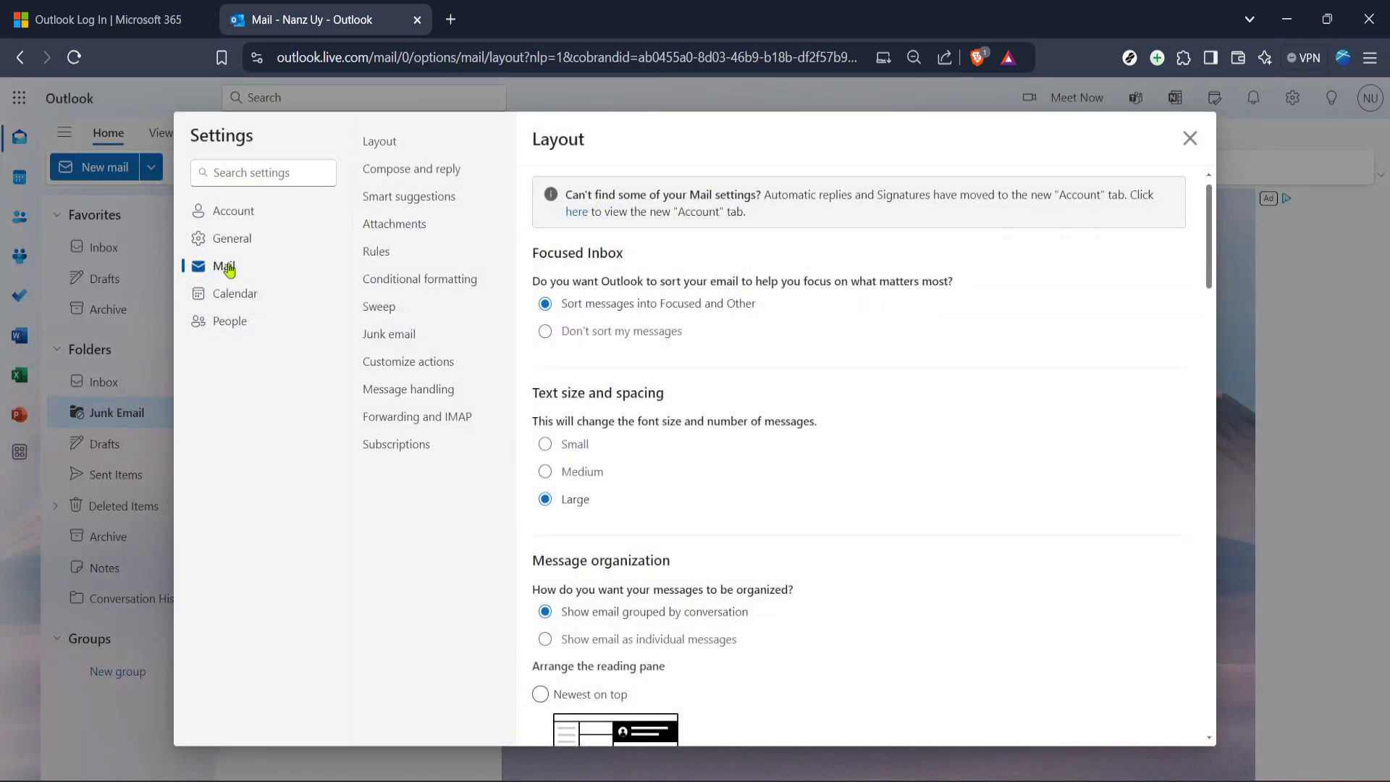
{"action": "mouse_move", "coordinate": [417, 326]}
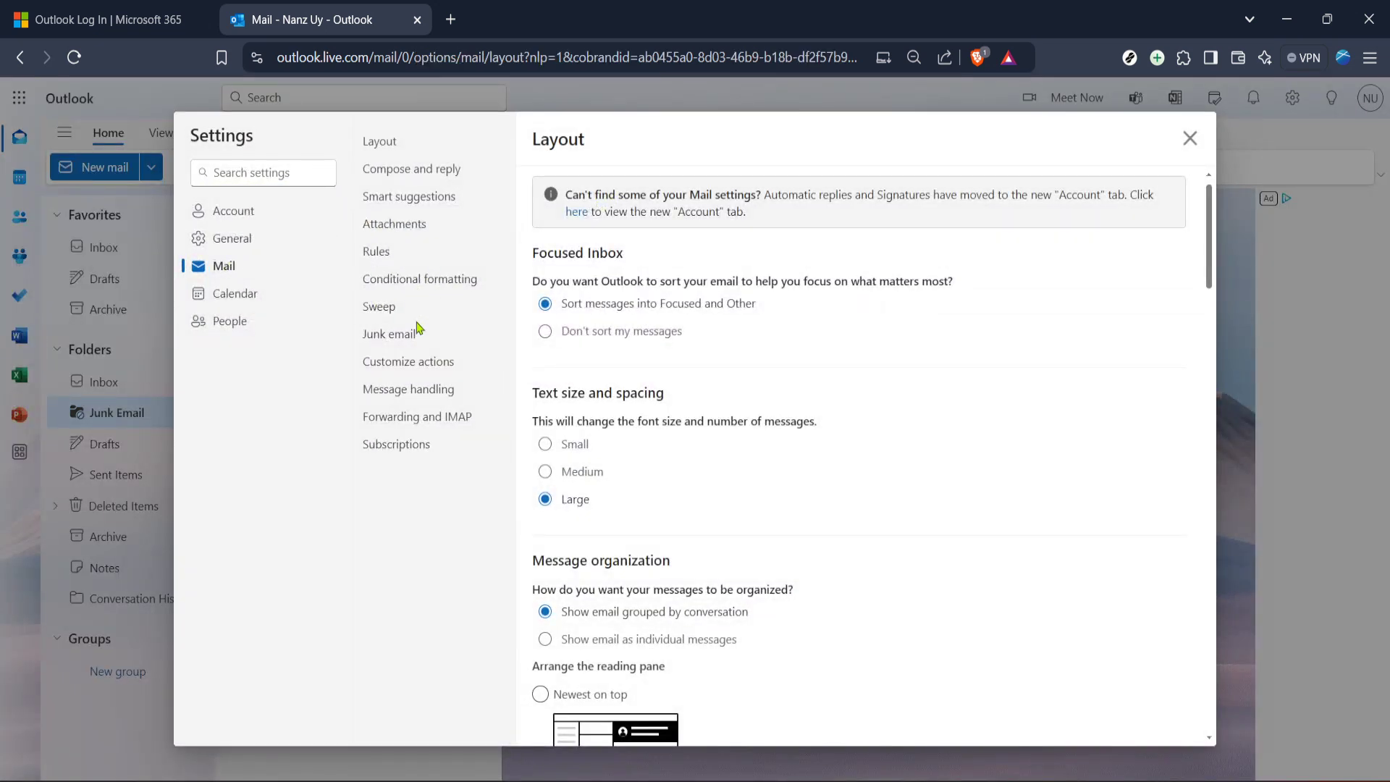
{"action": "left_click", "coordinate": [388, 333]}
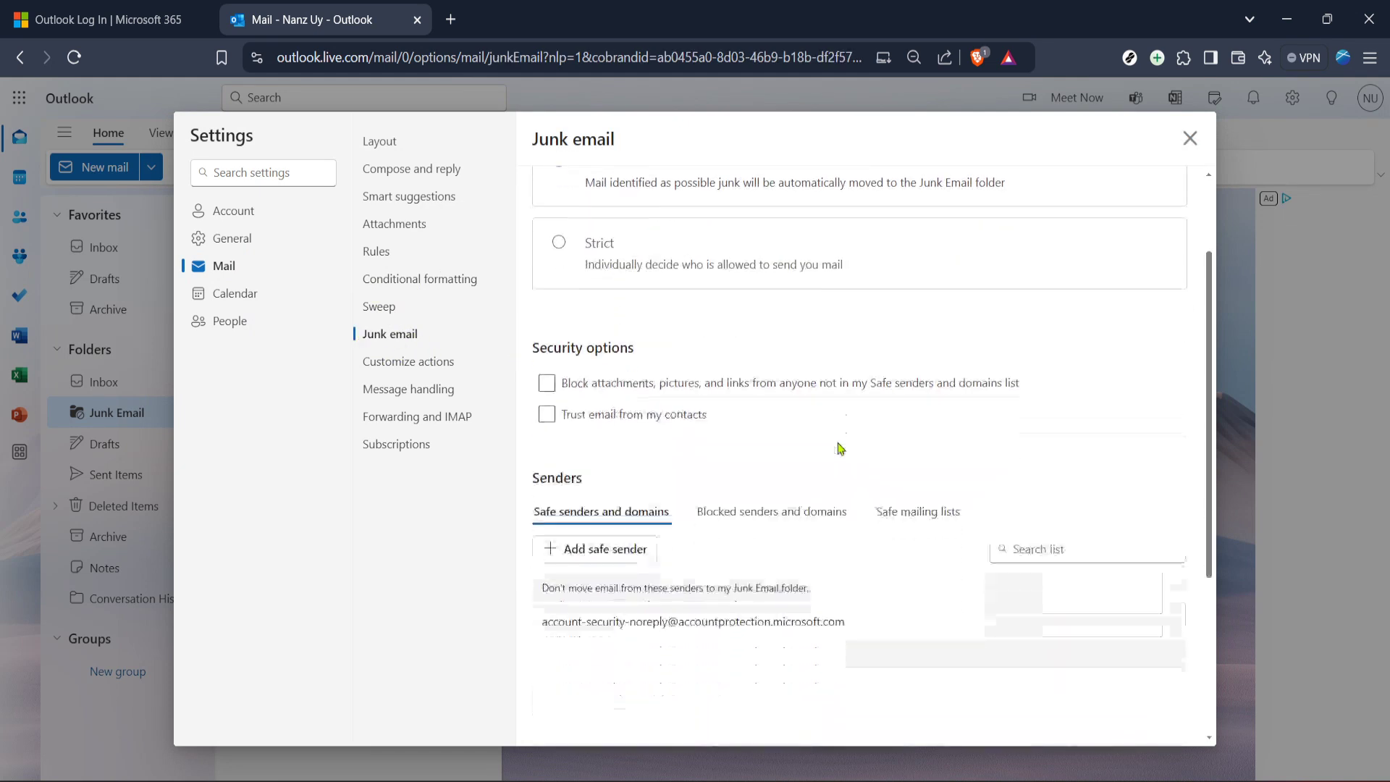
{"action": "scroll", "scroll_direction": "down", "scroll_amount": 3}
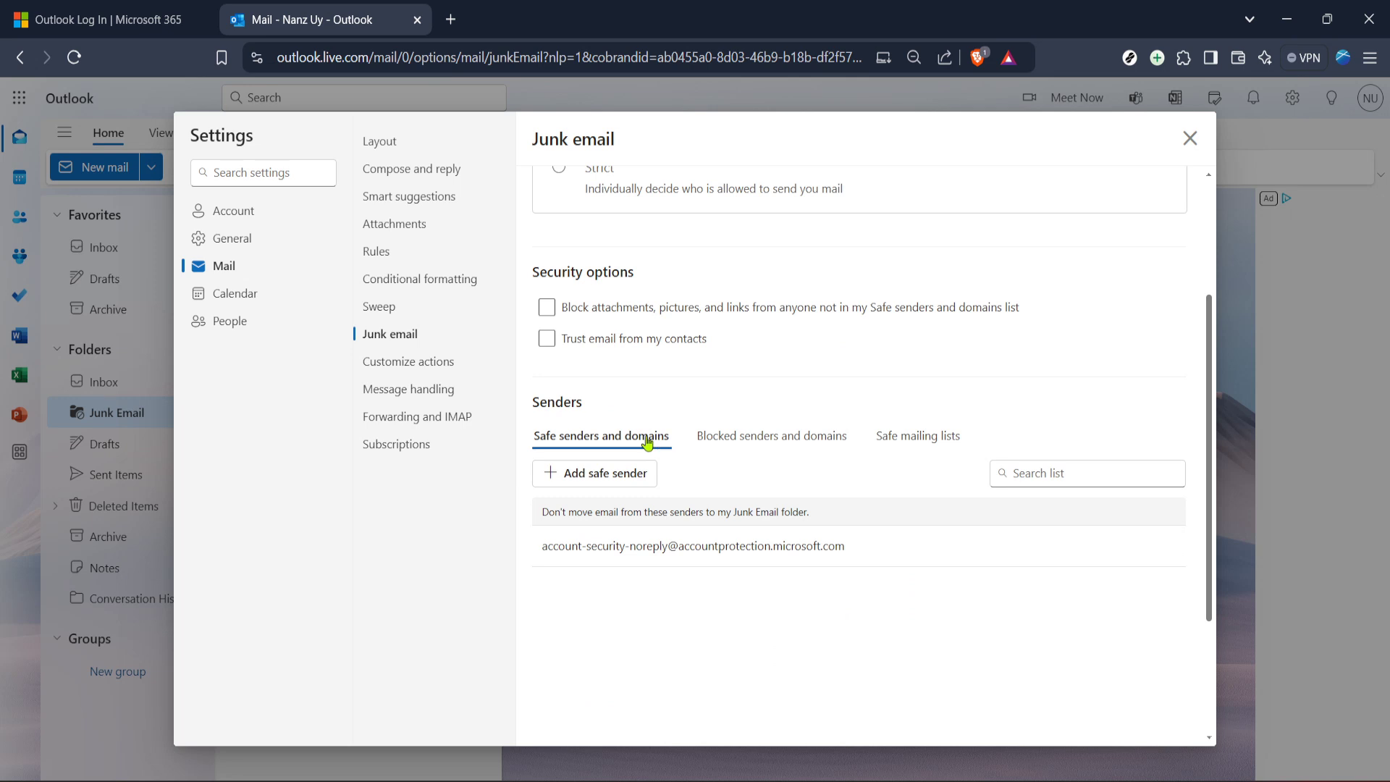
{"action": "left_click", "coordinate": [771, 436]}
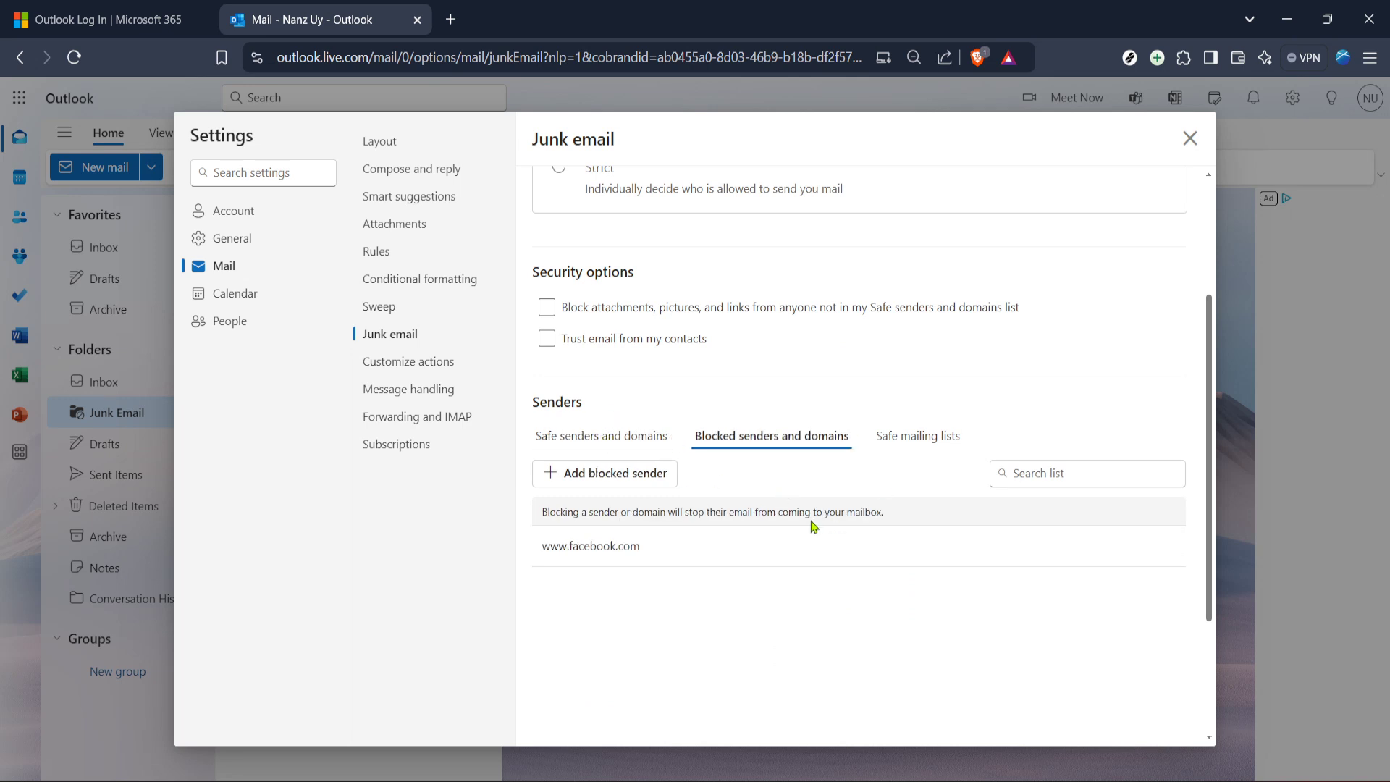
{"action": "mouse_move", "coordinate": [627, 500]}
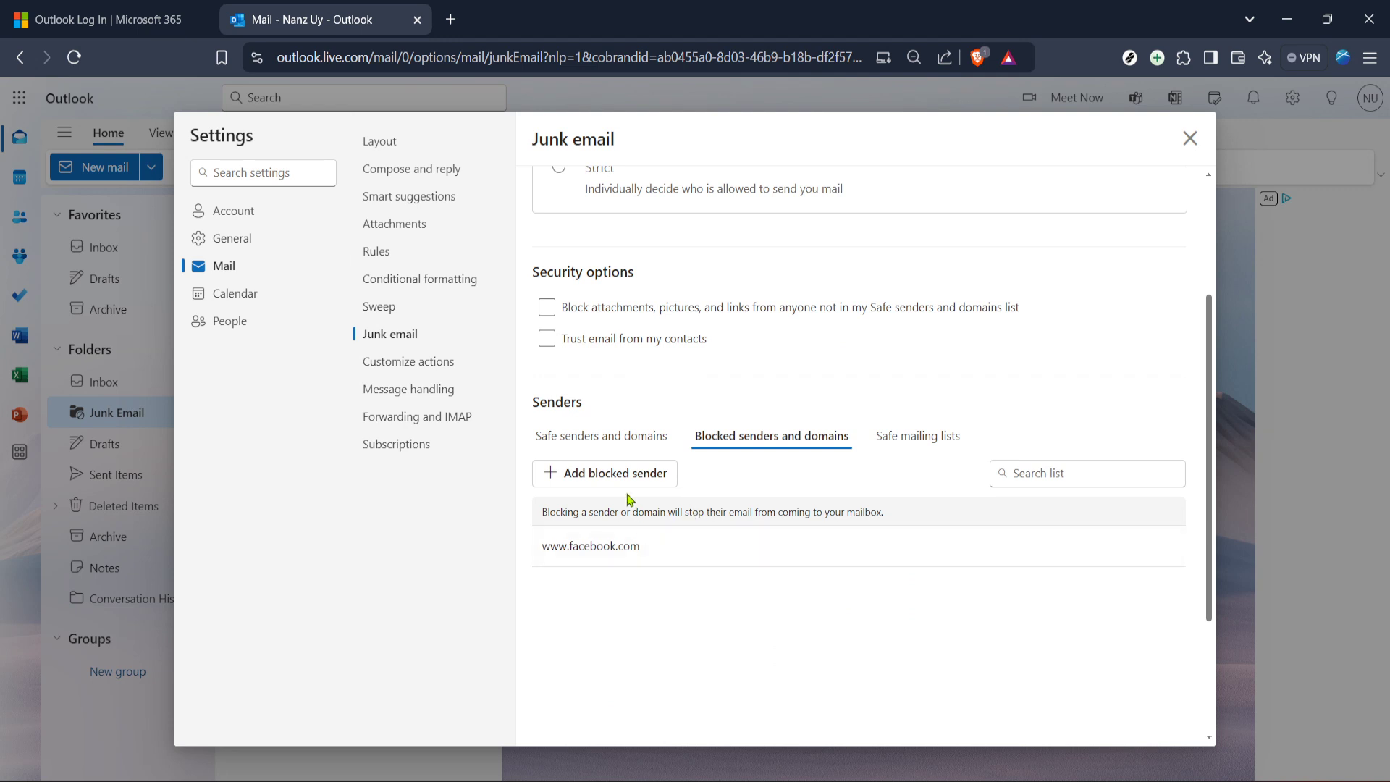